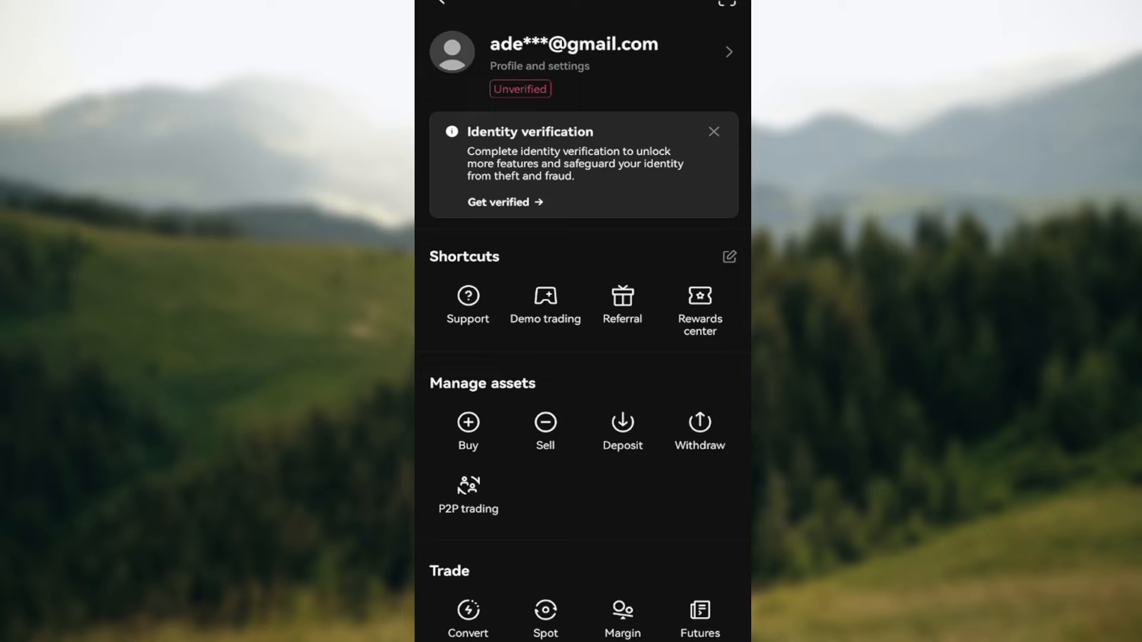
Step: Reach the User center's Security section from the account's profile and settings
scroll("down", 3)
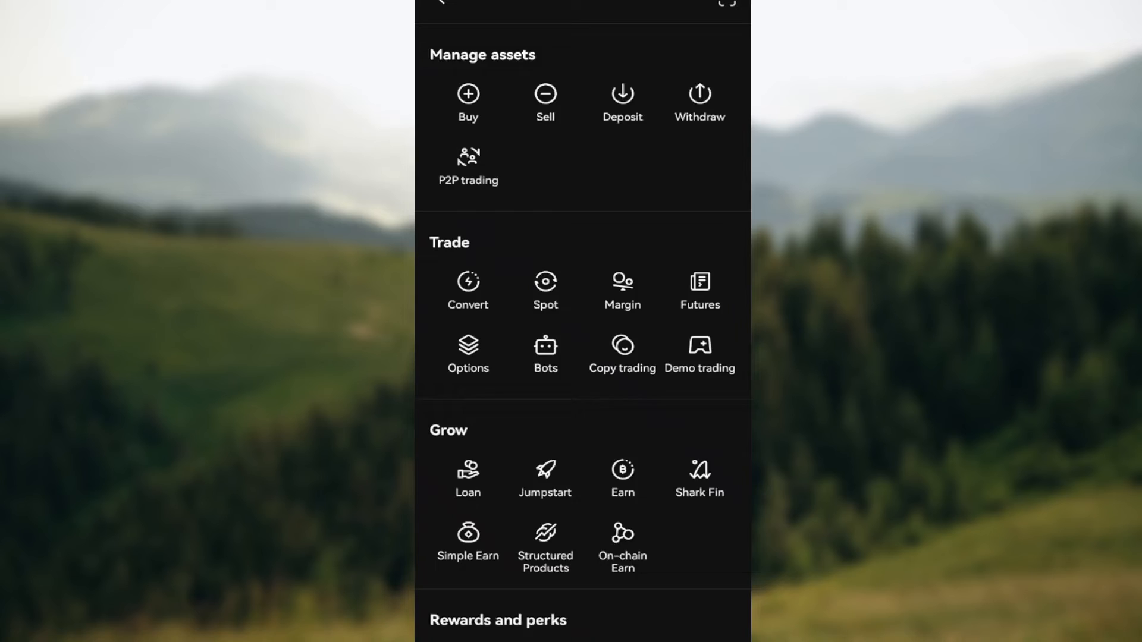
scroll("down", 3)
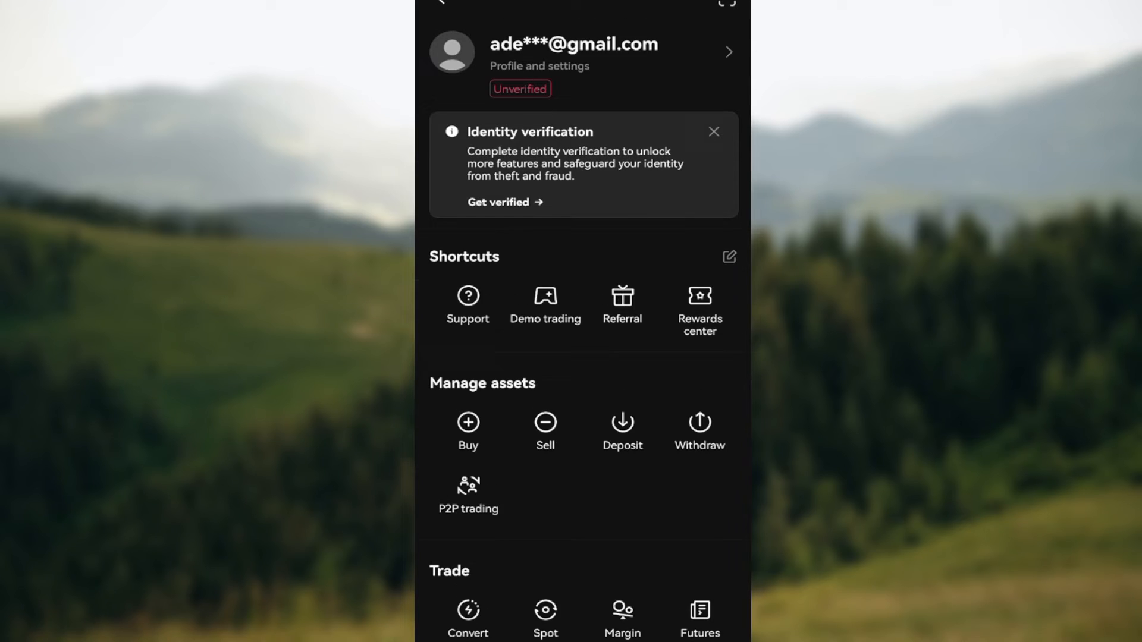
left_click(583, 52)
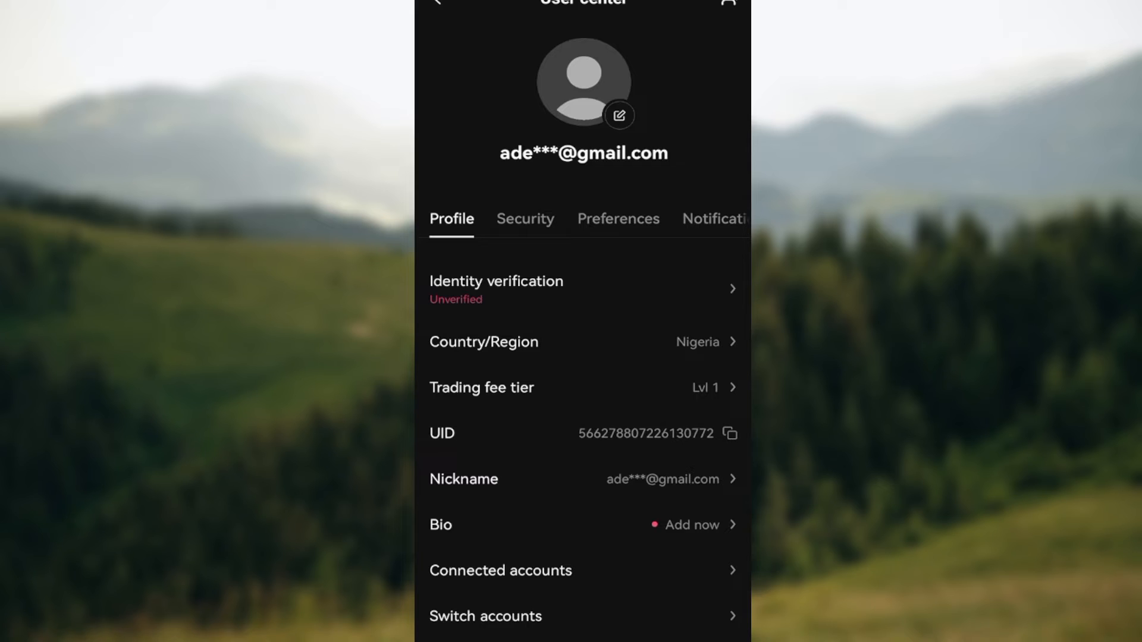
left_click(525, 219)
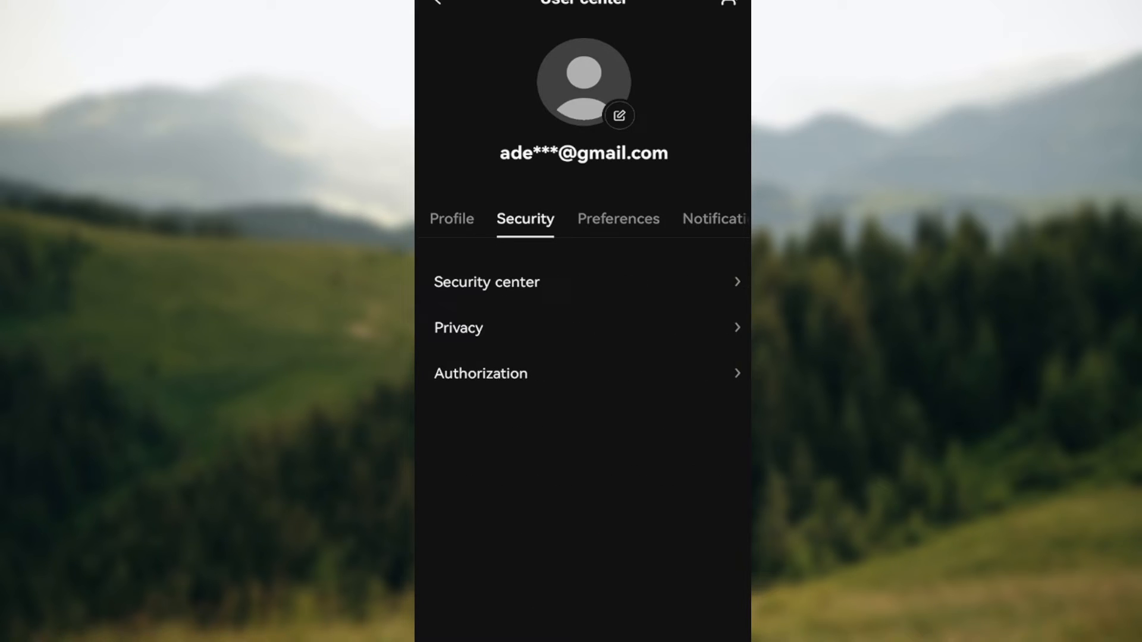
Step: Enter Security center and choose Phone under Authentication methods to reach Link phone number
left_click(487, 282)
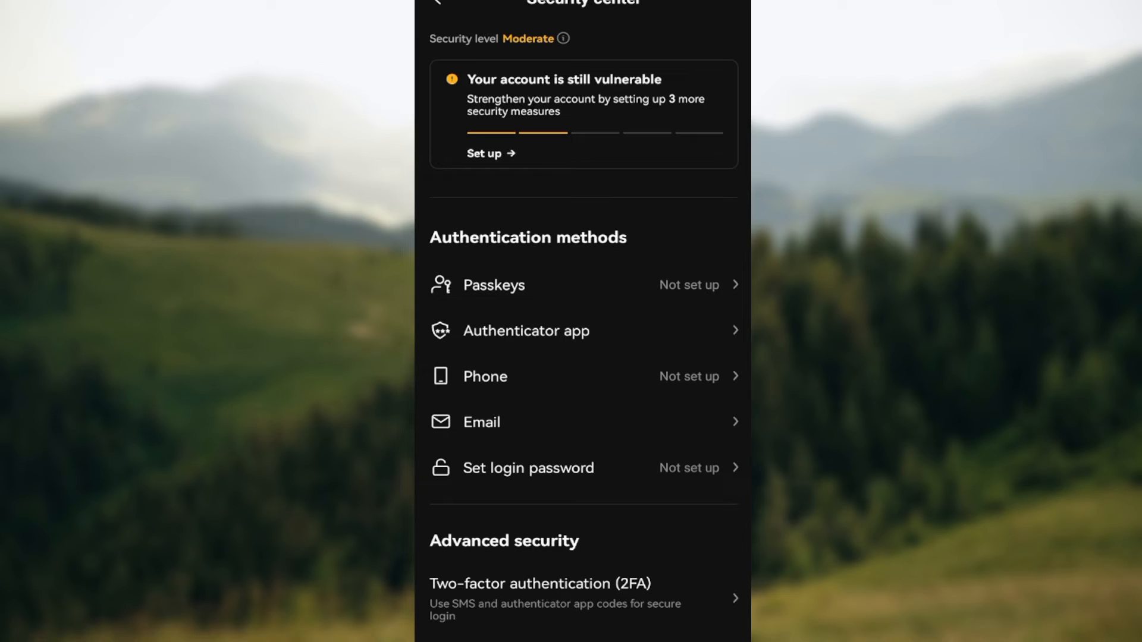
left_click(485, 376)
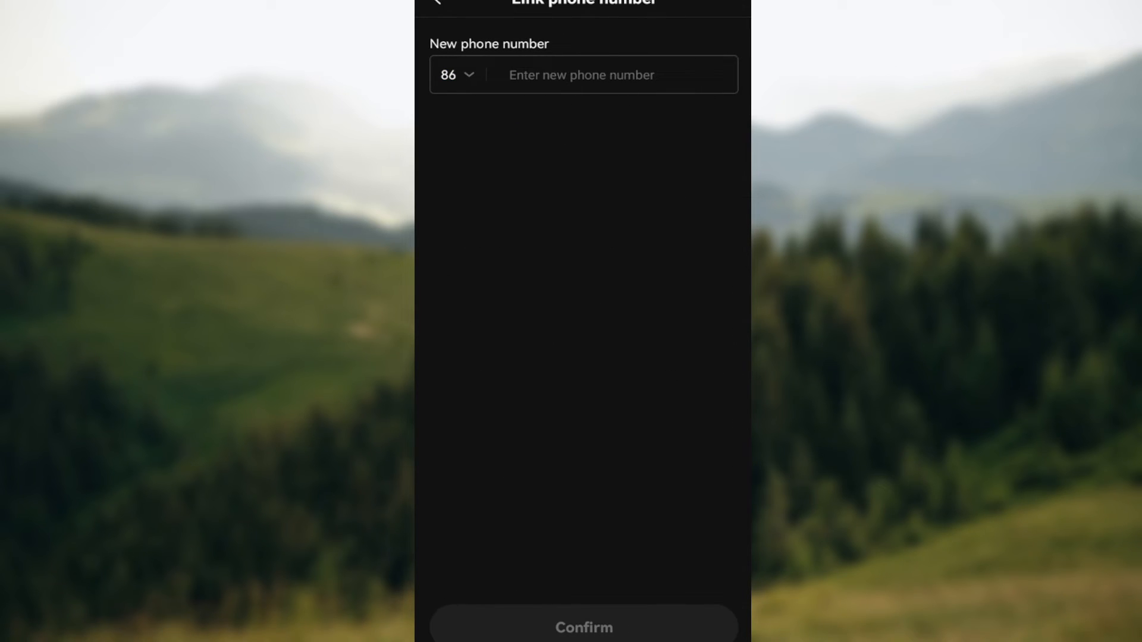